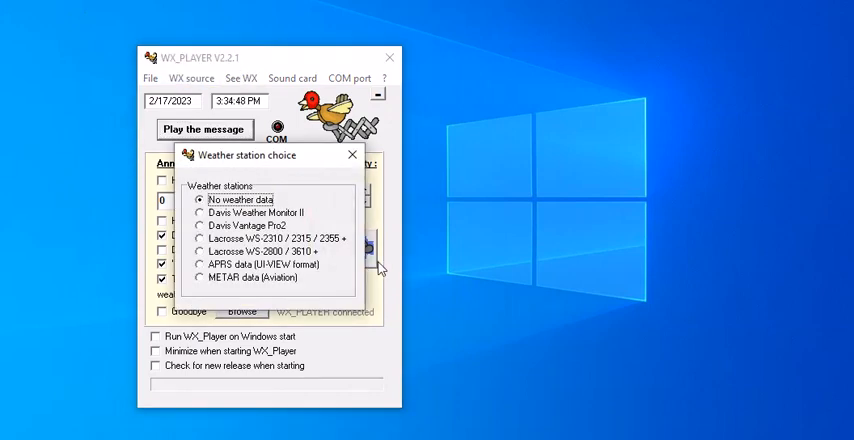
mouse_move(225, 225)
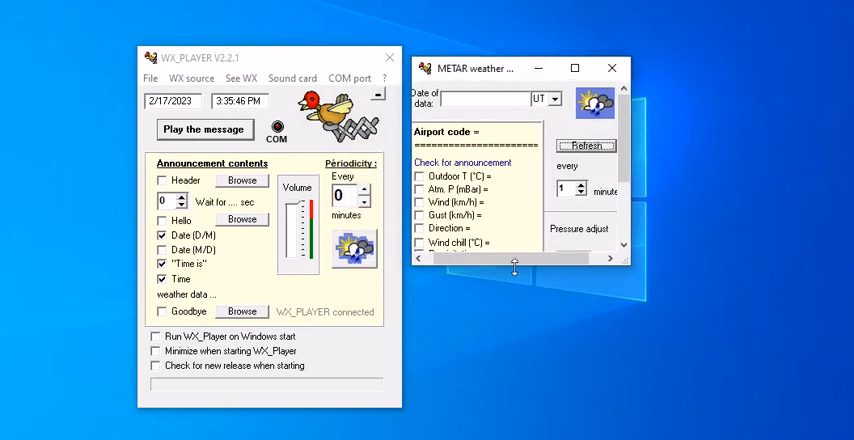
Drag the METAR window's bottom edge down to show all its fields
drag(514, 267, 510, 280)
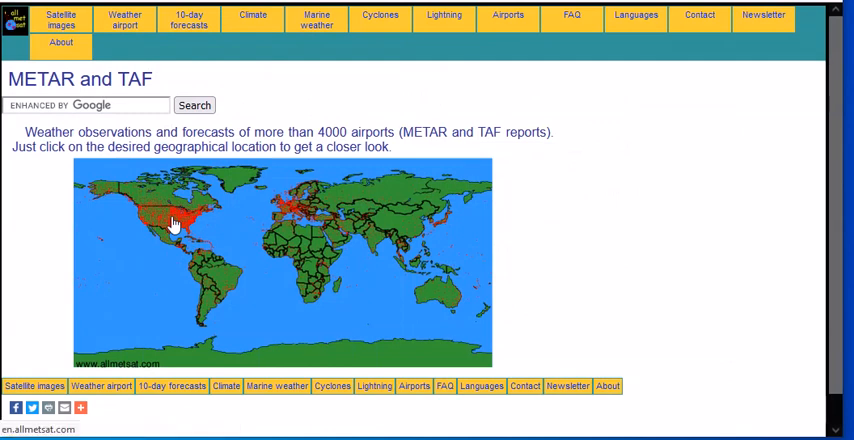
Choose North America on the map and find Los Angeles in the Airports list
click(174, 228)
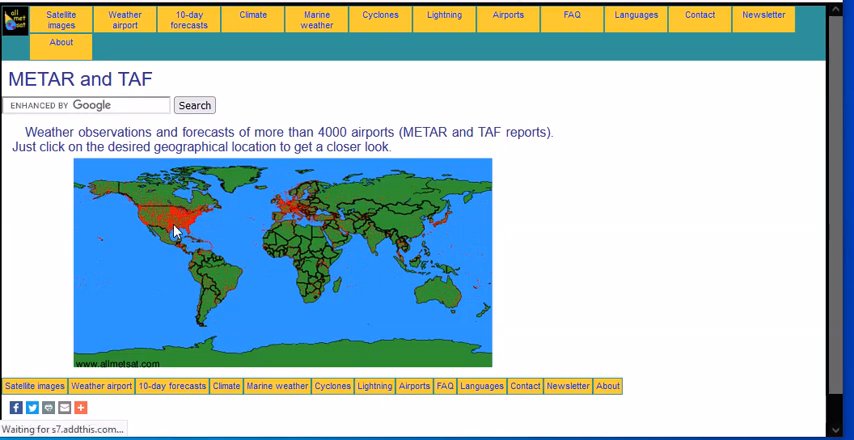
click(175, 225)
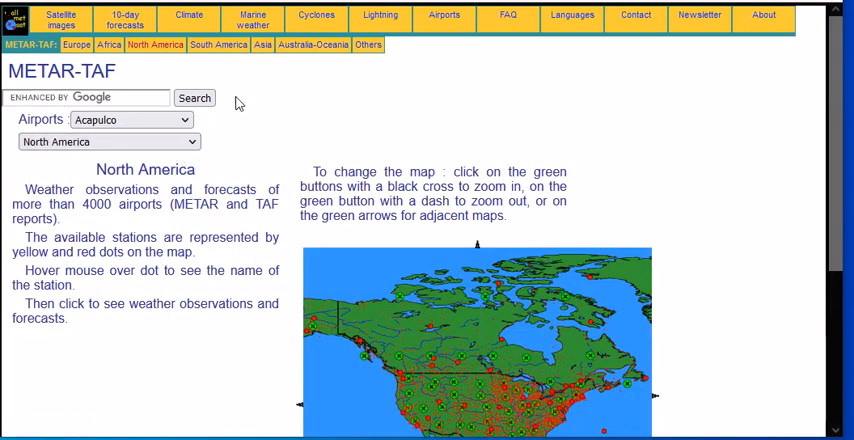
mouse_move(283, 113)
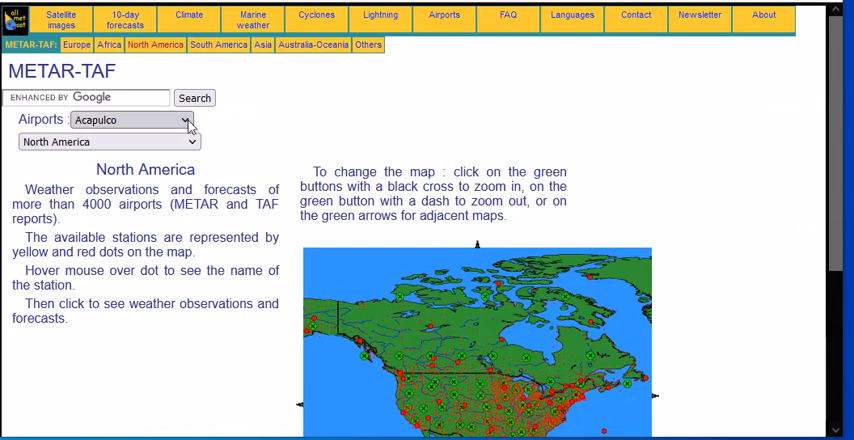
click(130, 119)
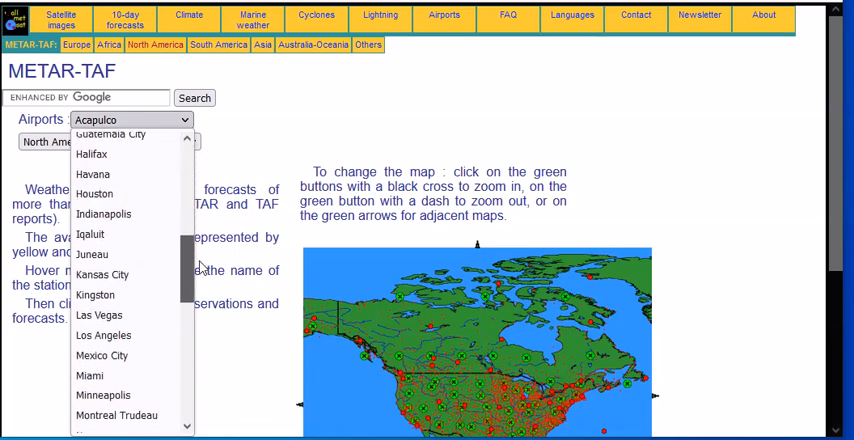
scroll(down, 3)
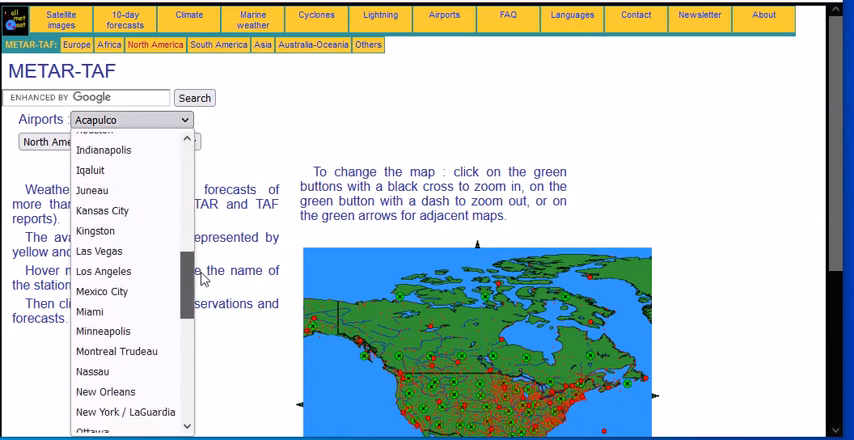
scroll(down, 3)
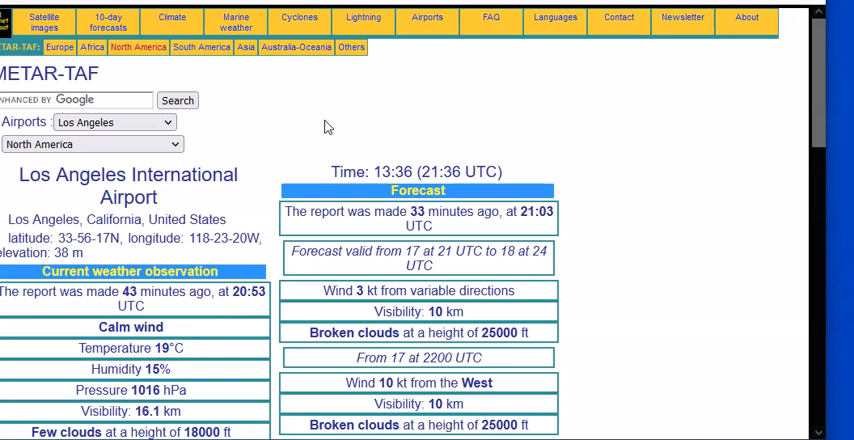
mouse_move(258, 148)
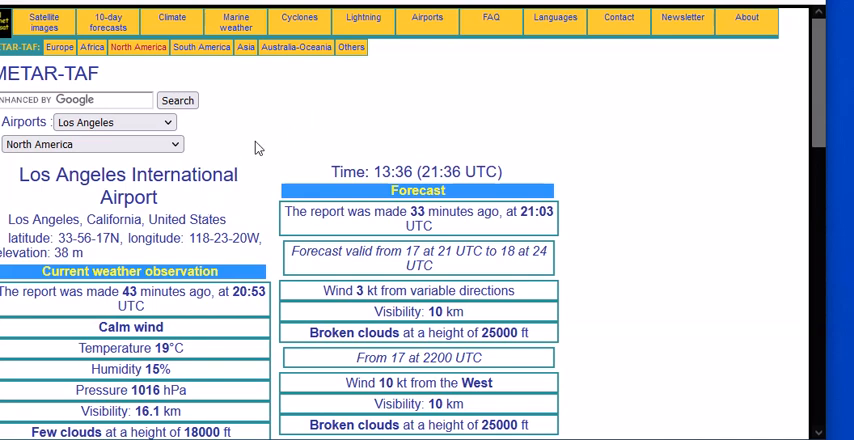
mouse_move(257, 147)
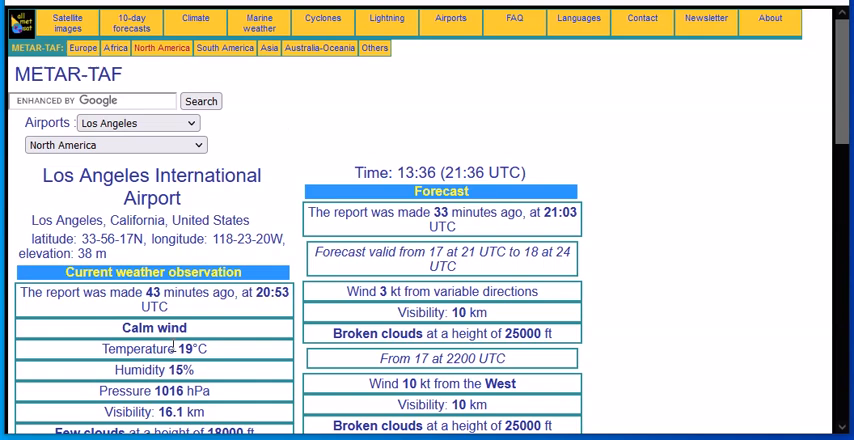
Select the Los Angeles page address ending in icao=KLAX for copying
scroll(down, 3)
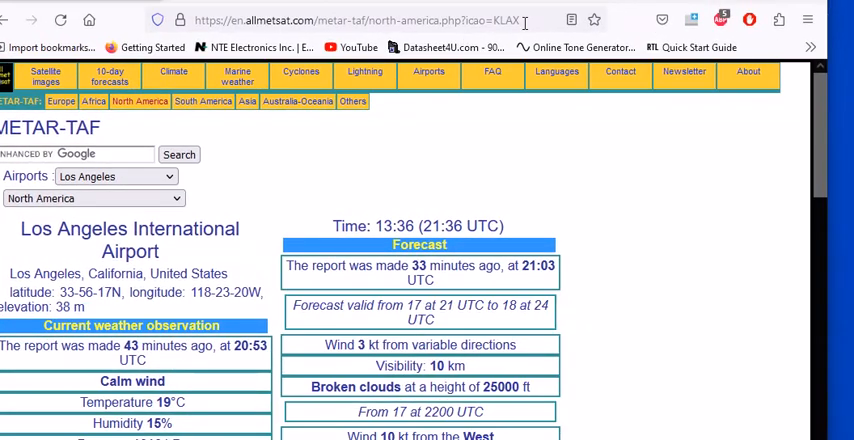
click(350, 19)
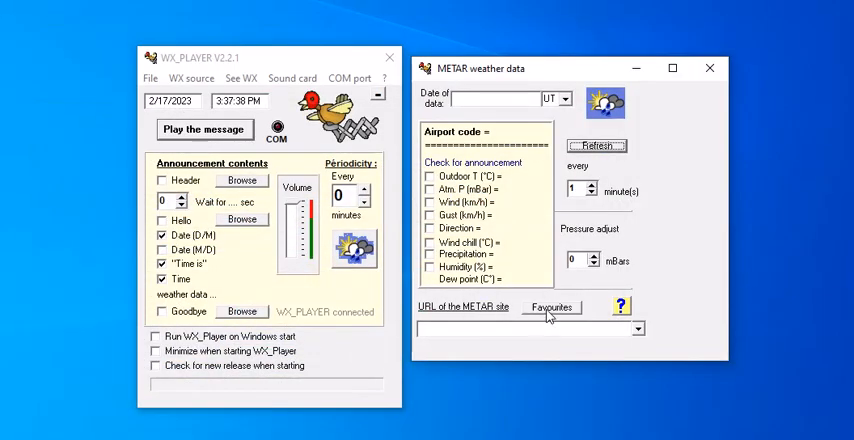
Save allmetsat.com/metar-taf/north-america.php?icao=KLAX as favourite F1, load it, and tick Outdoor T
click(551, 307)
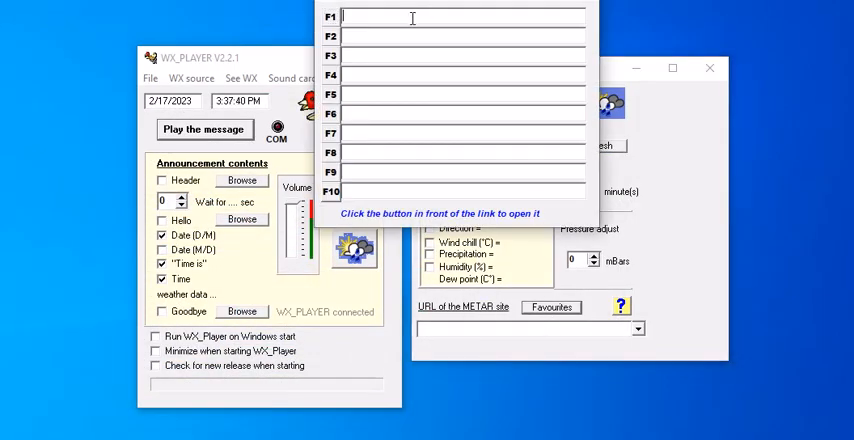
text(allmetsat.com/metar-taf/north-america.php?icao=KLAX)
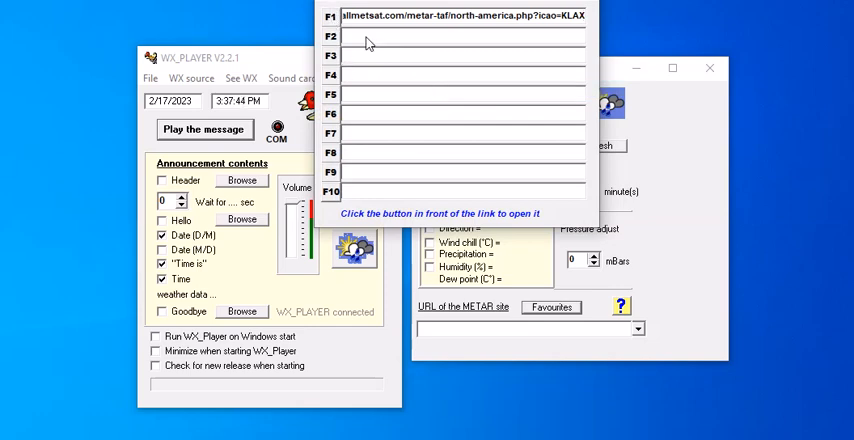
click(330, 16)
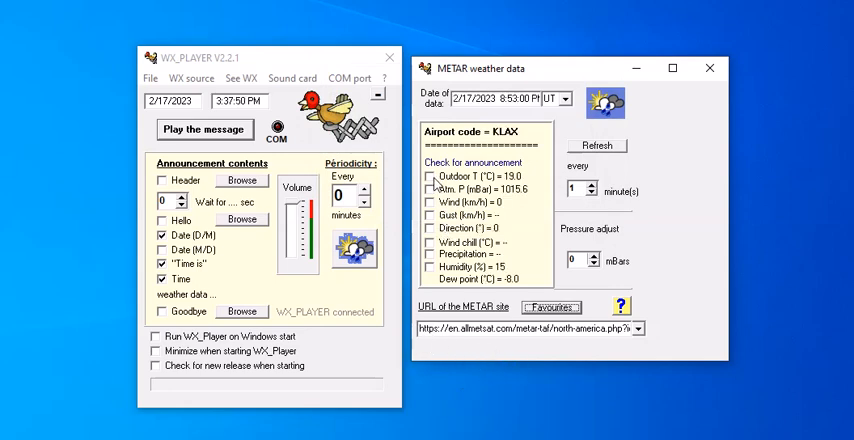
click(428, 176)
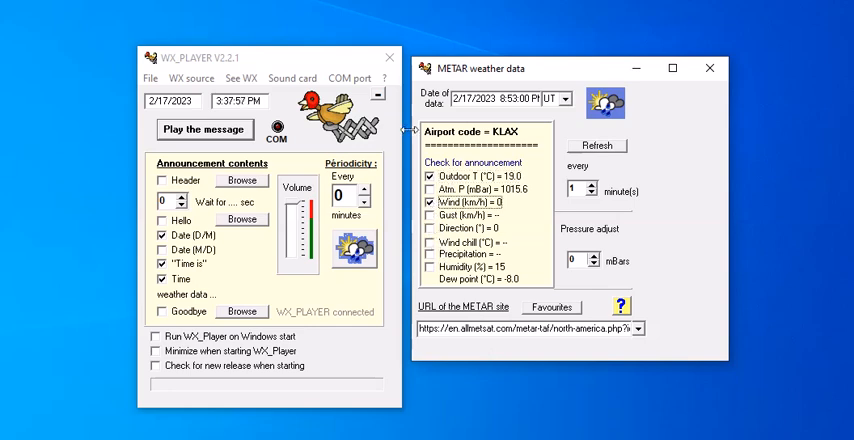
Set the announcement period to every 5 minutes and play a test message
click(365, 190)
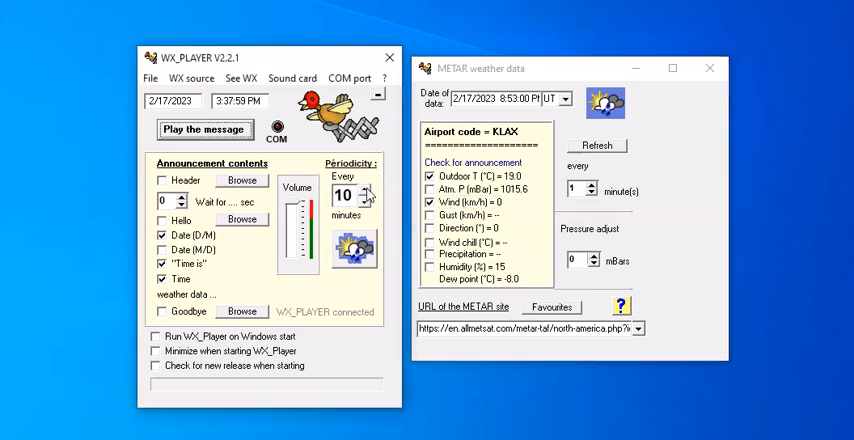
click(366, 200)
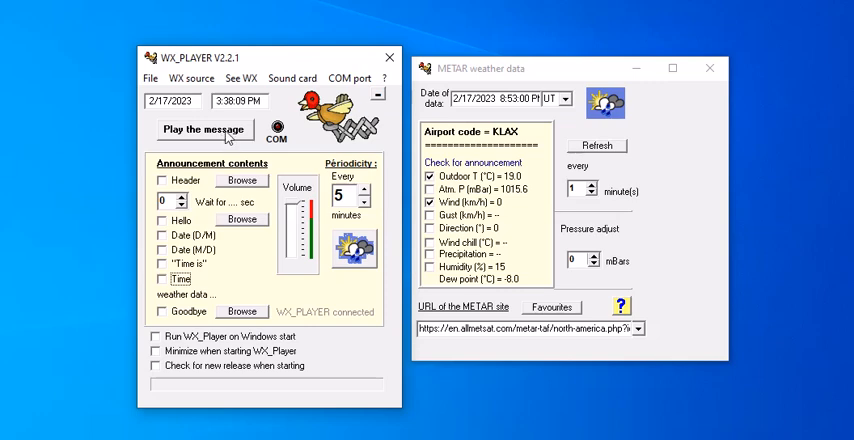
click(204, 129)
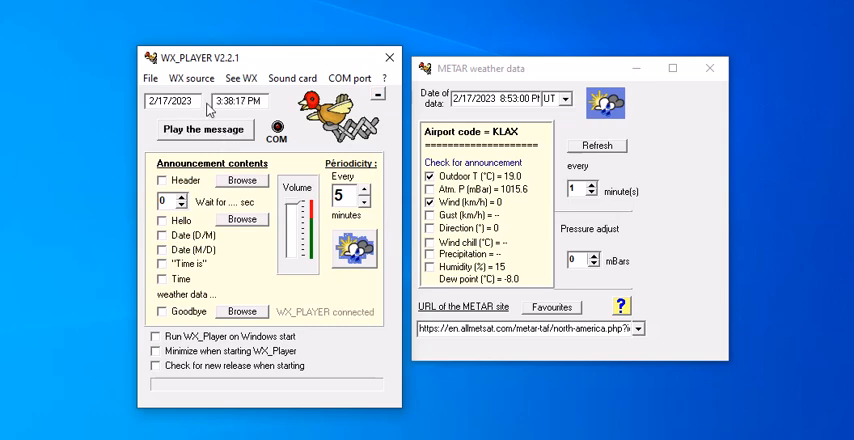
Include Date (M/D), "Time is" and Time in the announcement, then play it
click(162, 235)
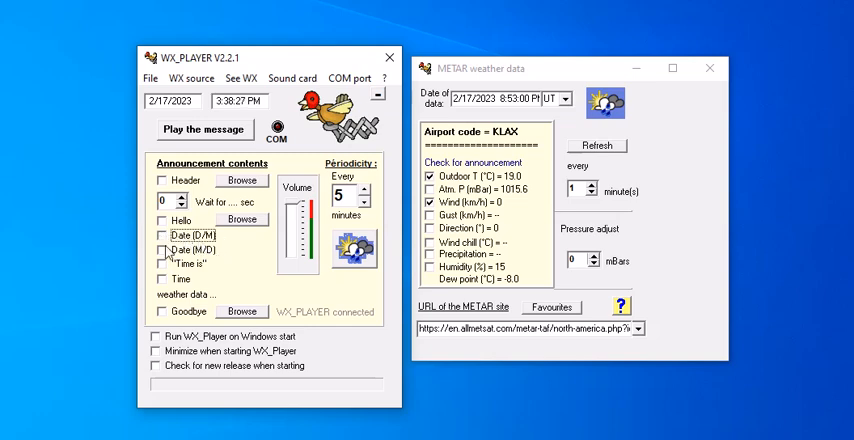
click(162, 249)
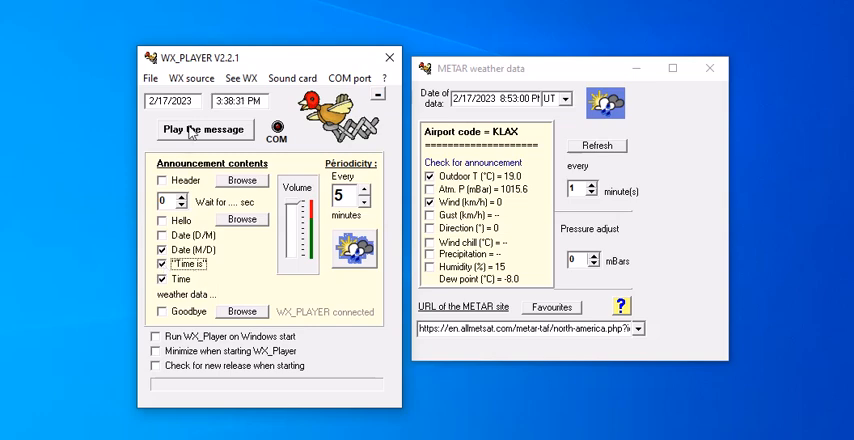
click(204, 130)
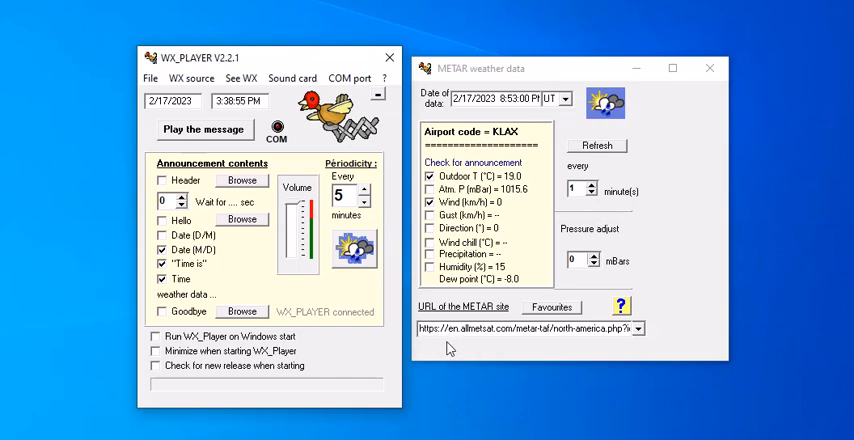
Switch the measurement units to °F, mph and inches in My units
click(150, 78)
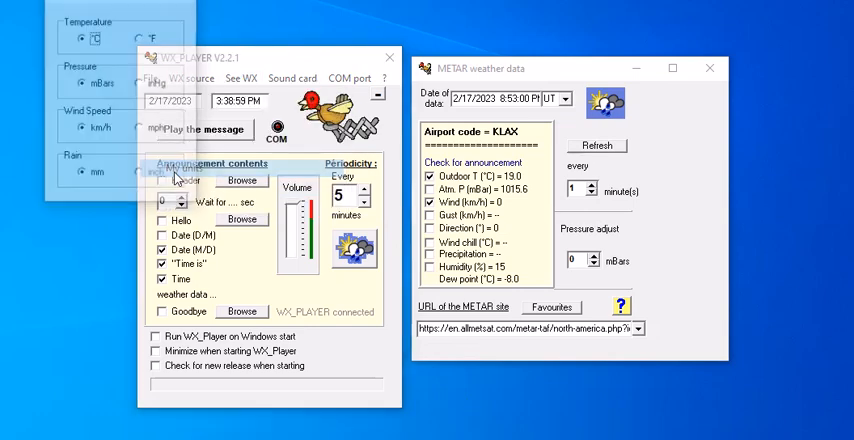
click(140, 38)
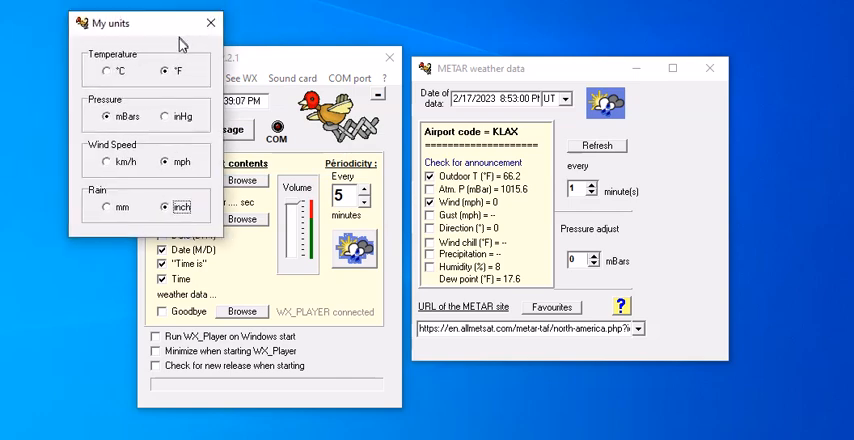
click(210, 22)
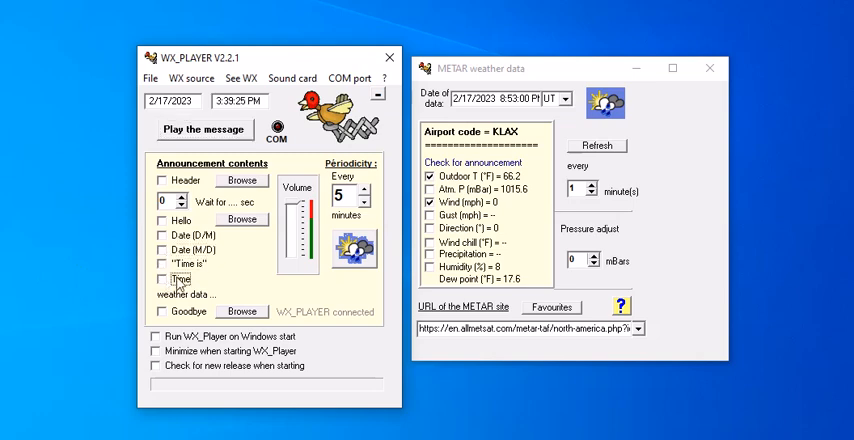
click(204, 130)
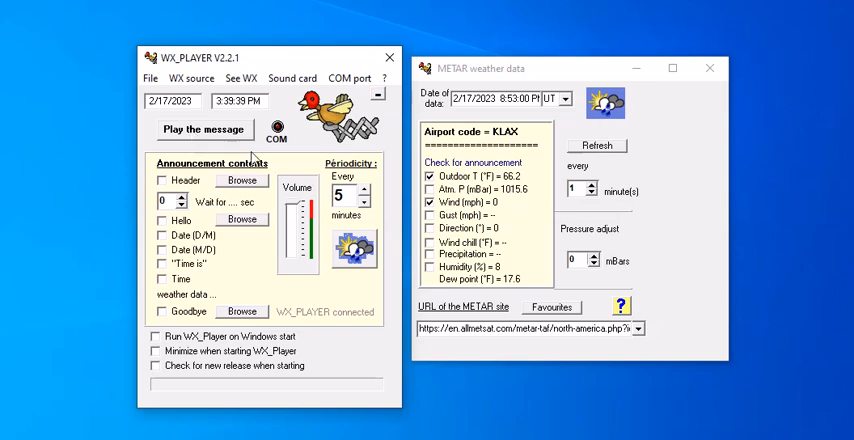
mouse_move(220, 173)
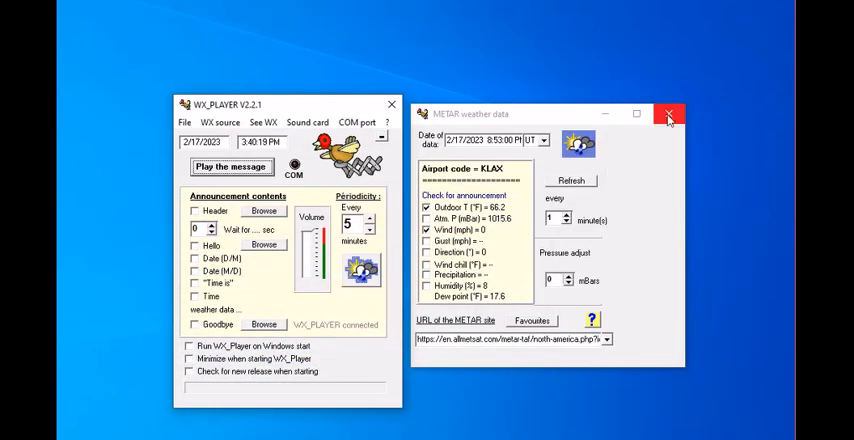
Close the METAR weather data window and view the weather report via See WX
click(668, 114)
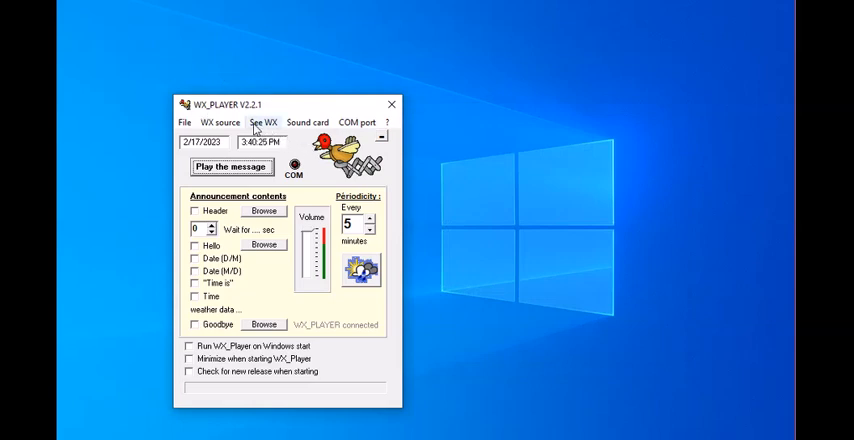
click(263, 122)
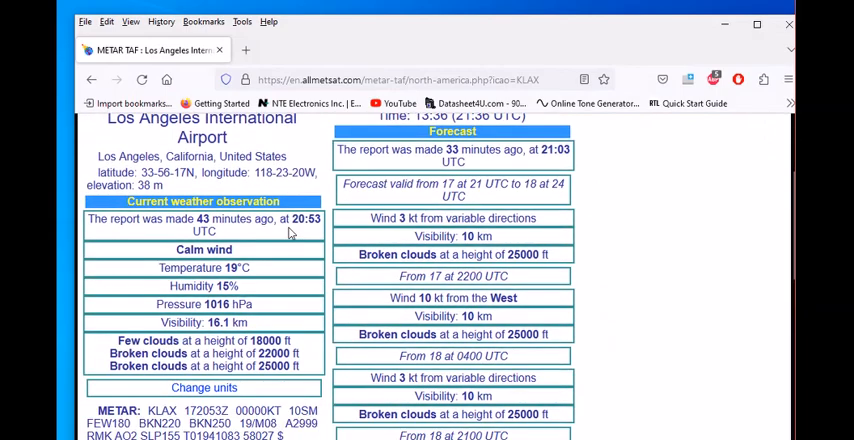
Review the KLAX weather page, then close the reopened METAR window
scroll(up, 3)
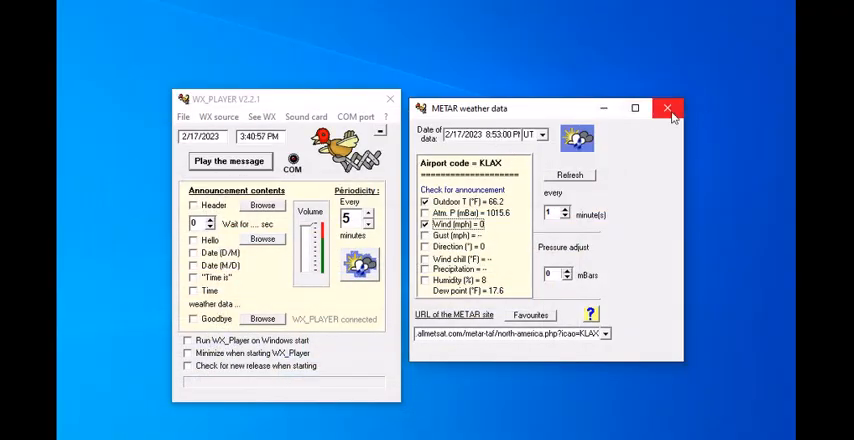
click(668, 107)
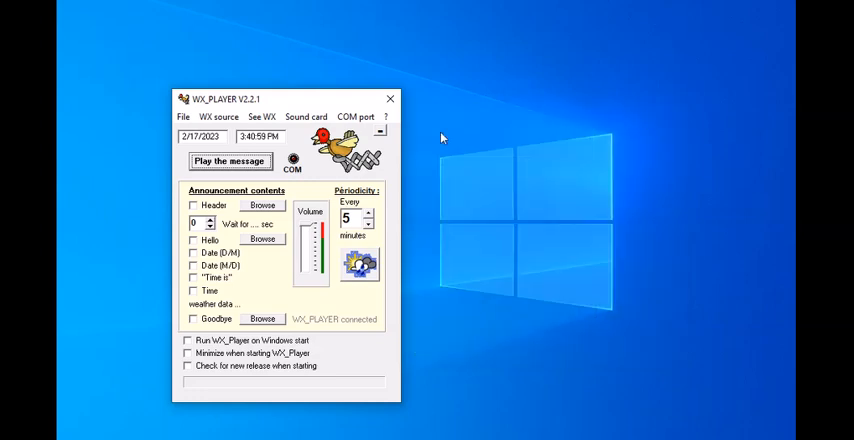